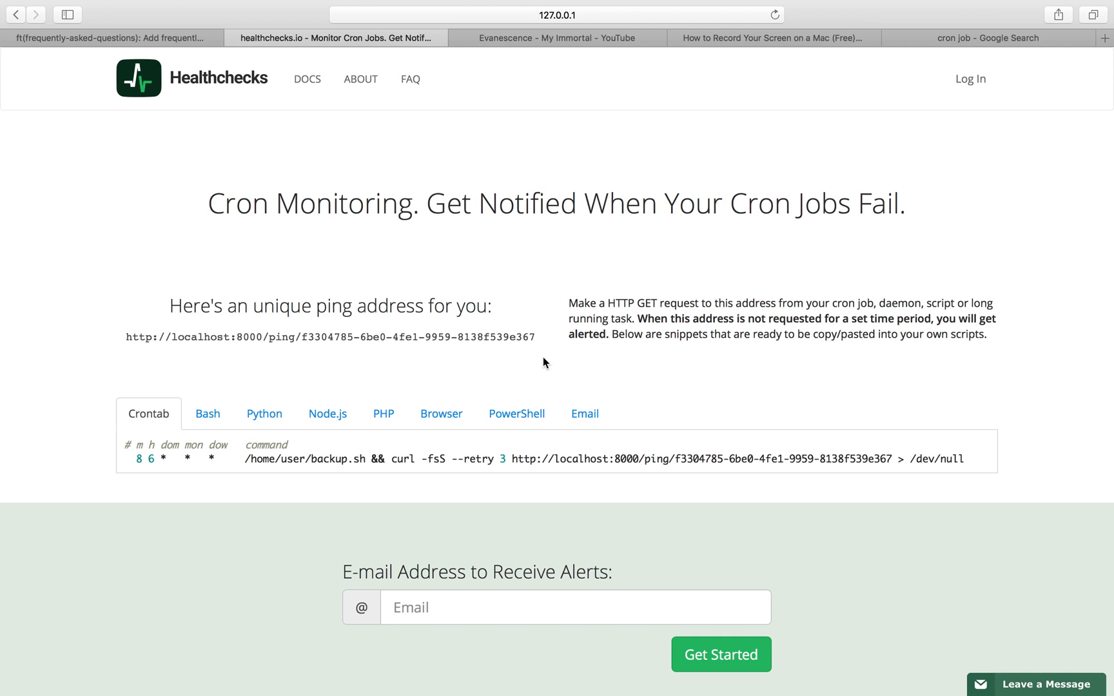
Step: Scroll the landing page and view the Bash and Node.js ping snippets
scroll(down, 3)
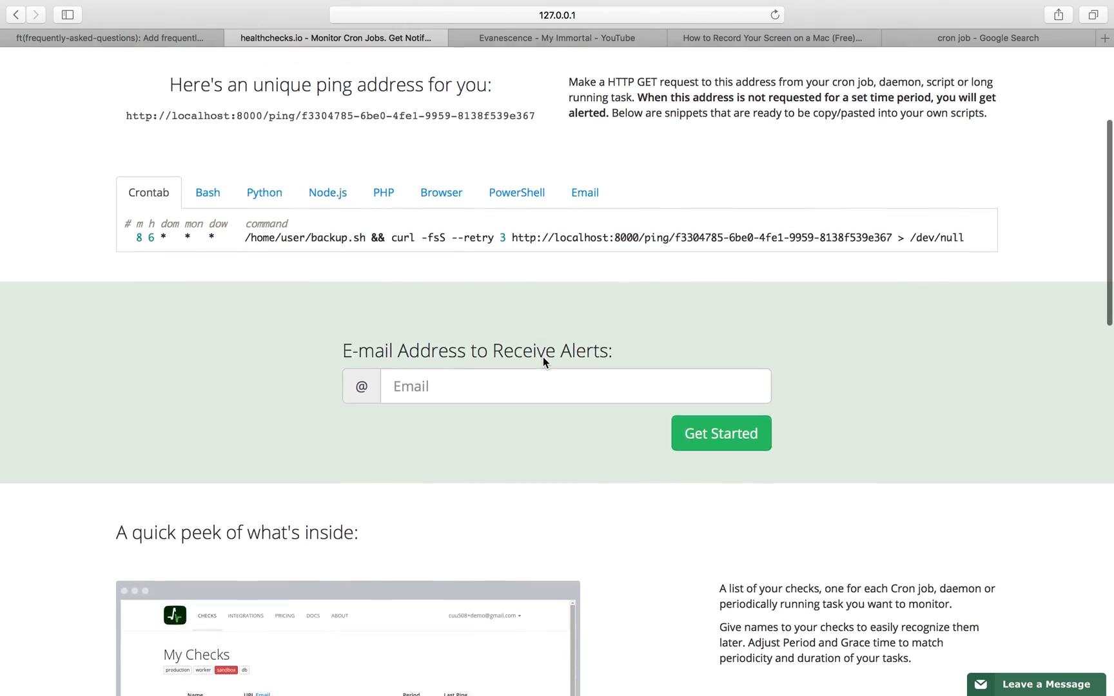
scroll(down, 3)
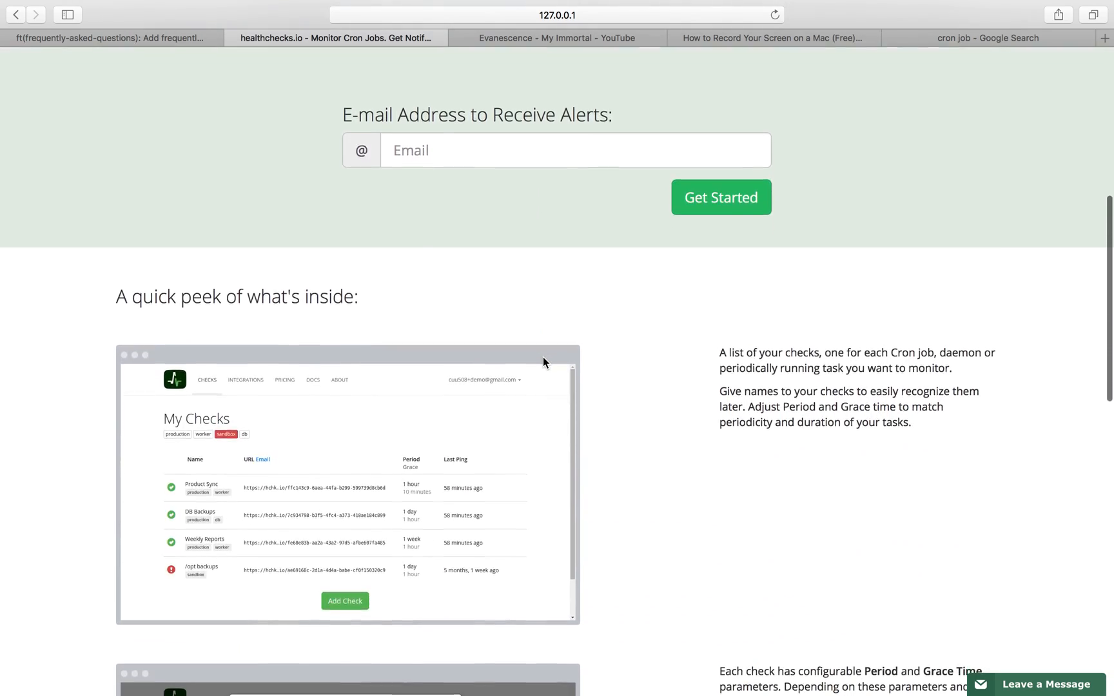
scroll(down, 3)
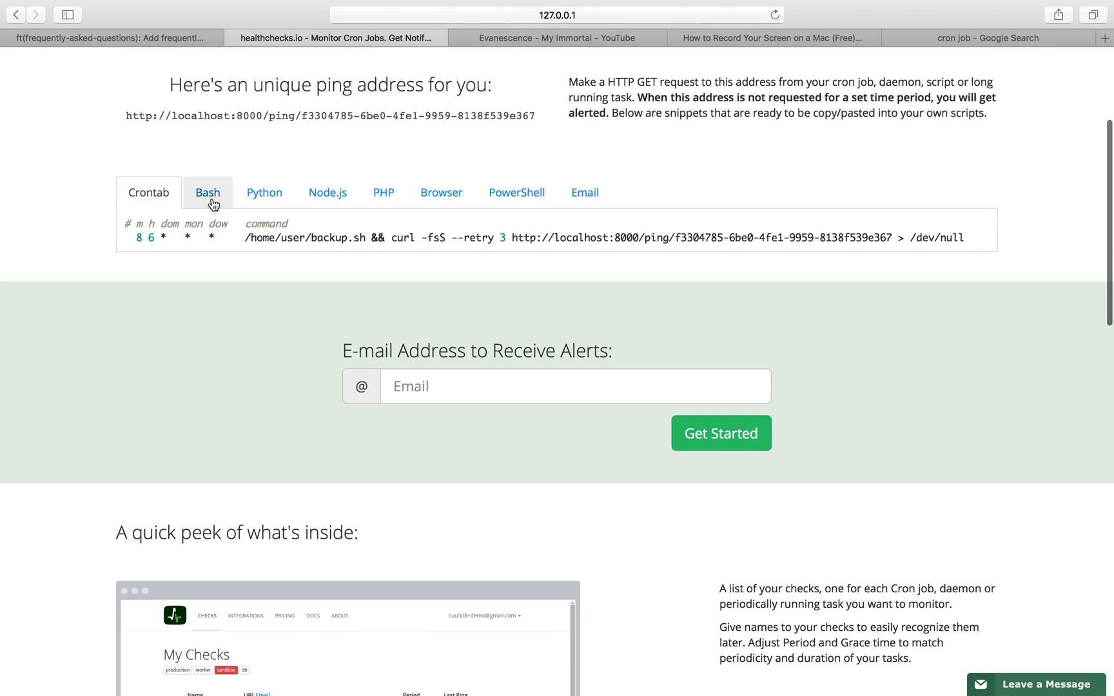
click(326, 192)
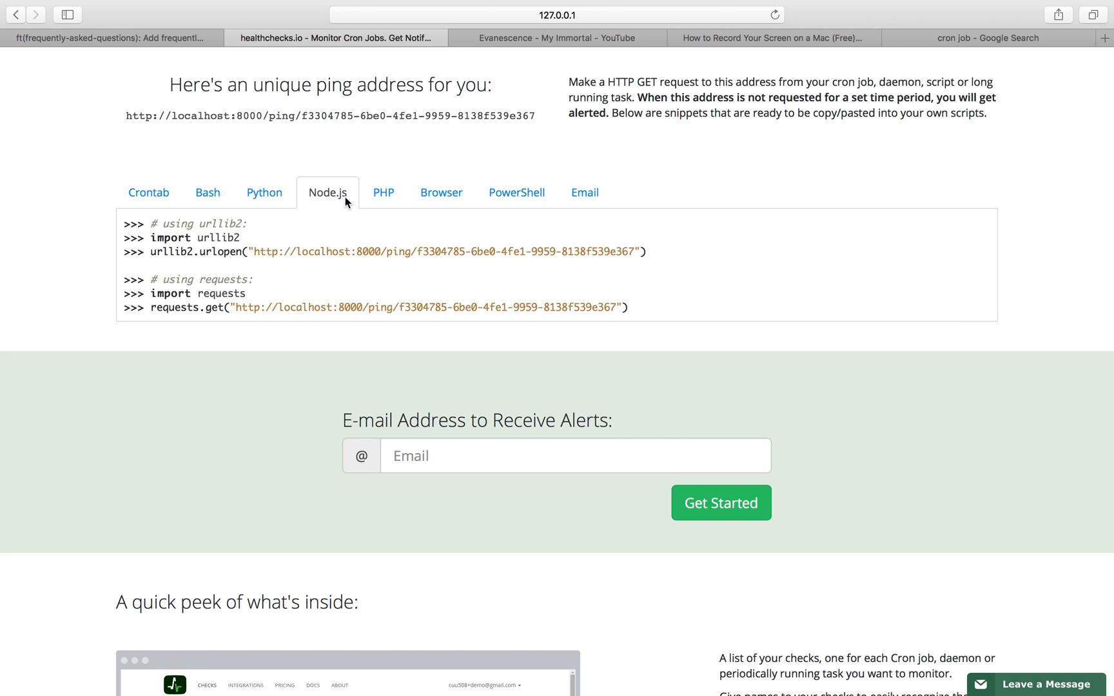
click(441, 193)
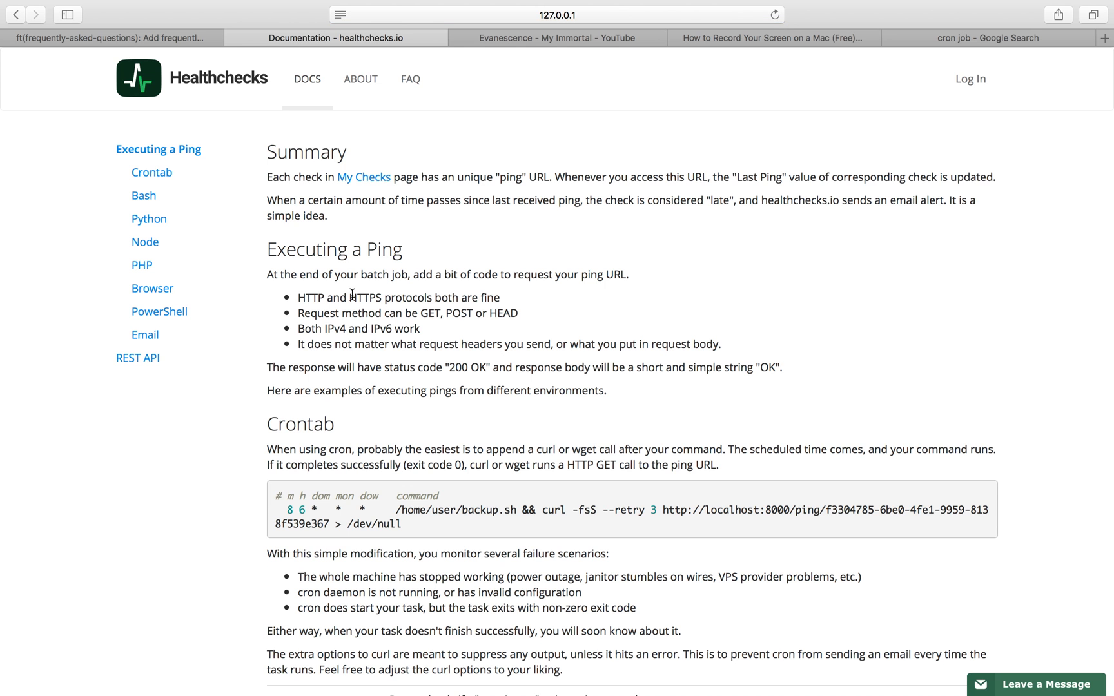
Step: Scroll through the Executing a Ping sections for Bash, Python, Node, PHP, Browser and PowerShell
scroll(down, 3)
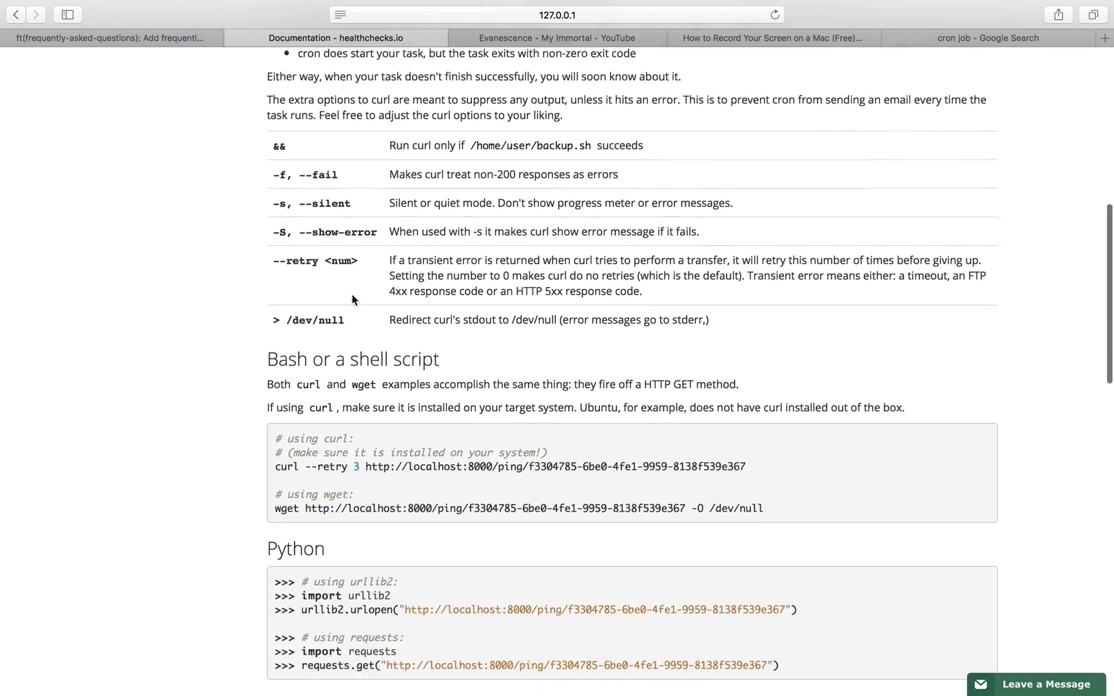
scroll(down, 3)
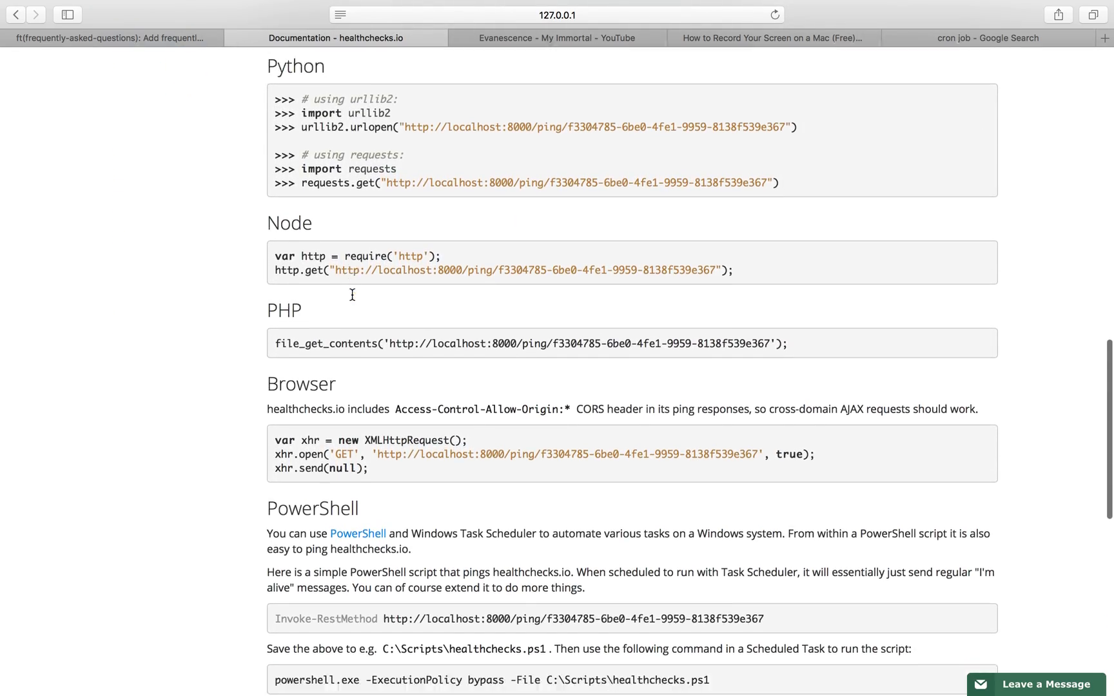
scroll(down, 3)
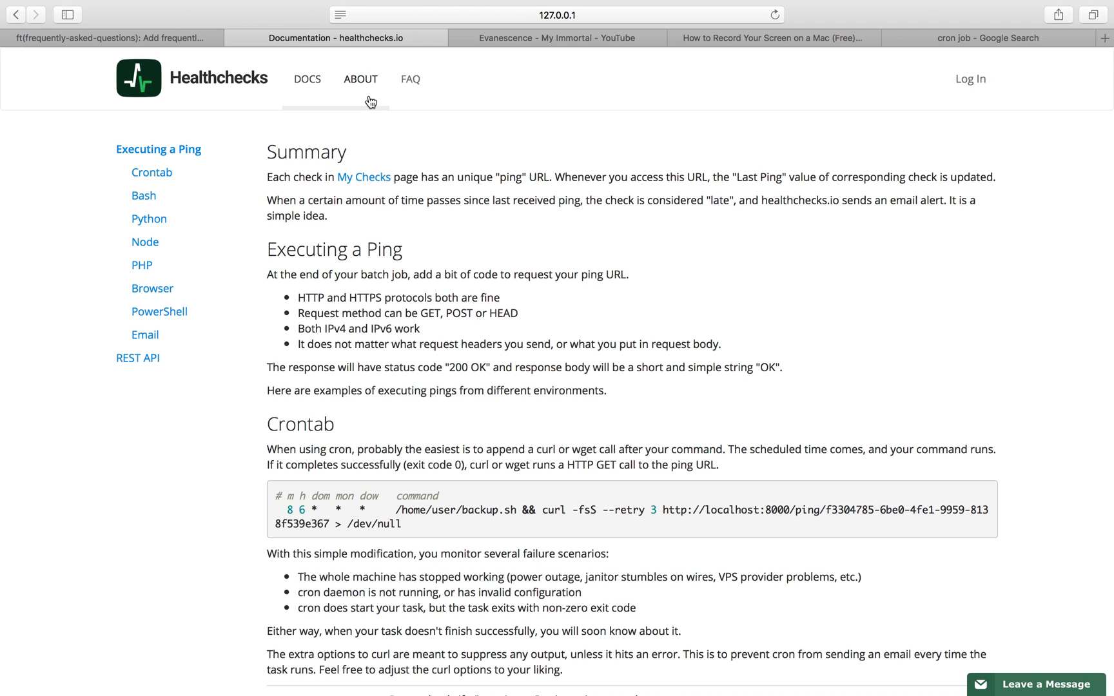
mouse_move(922, 93)
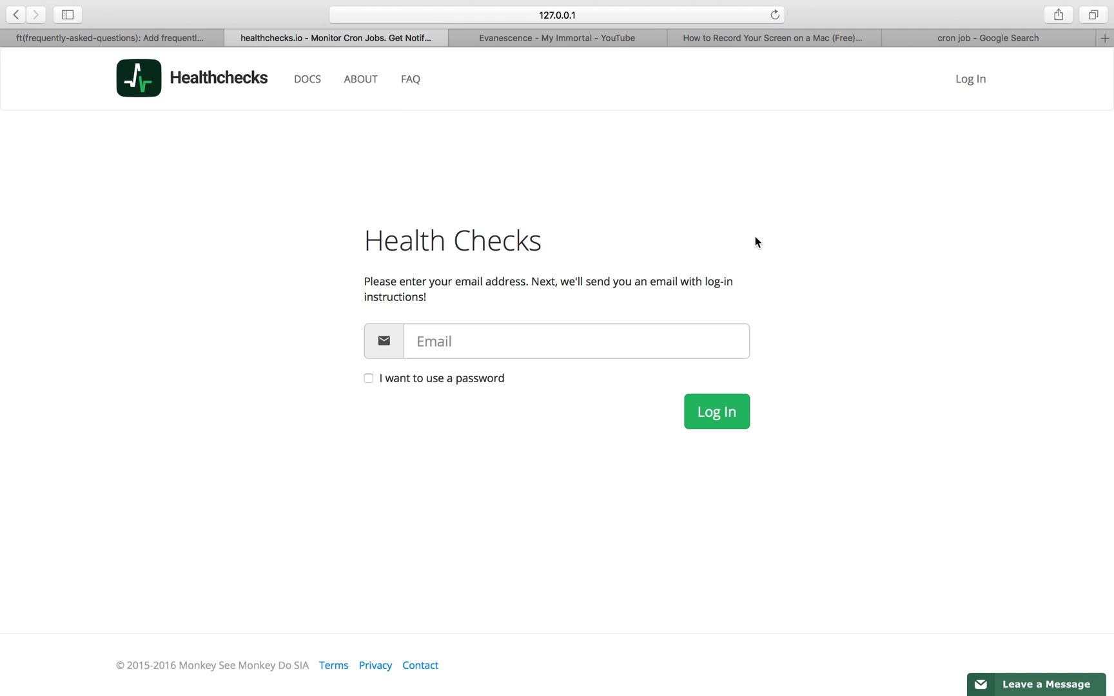
click(574, 341)
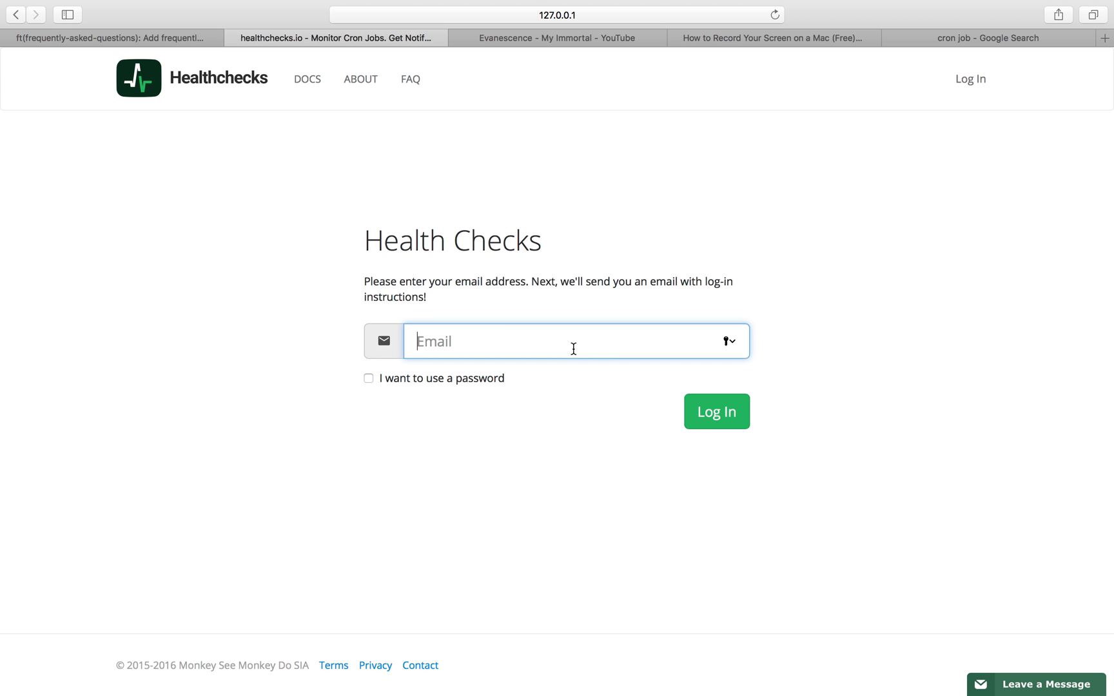
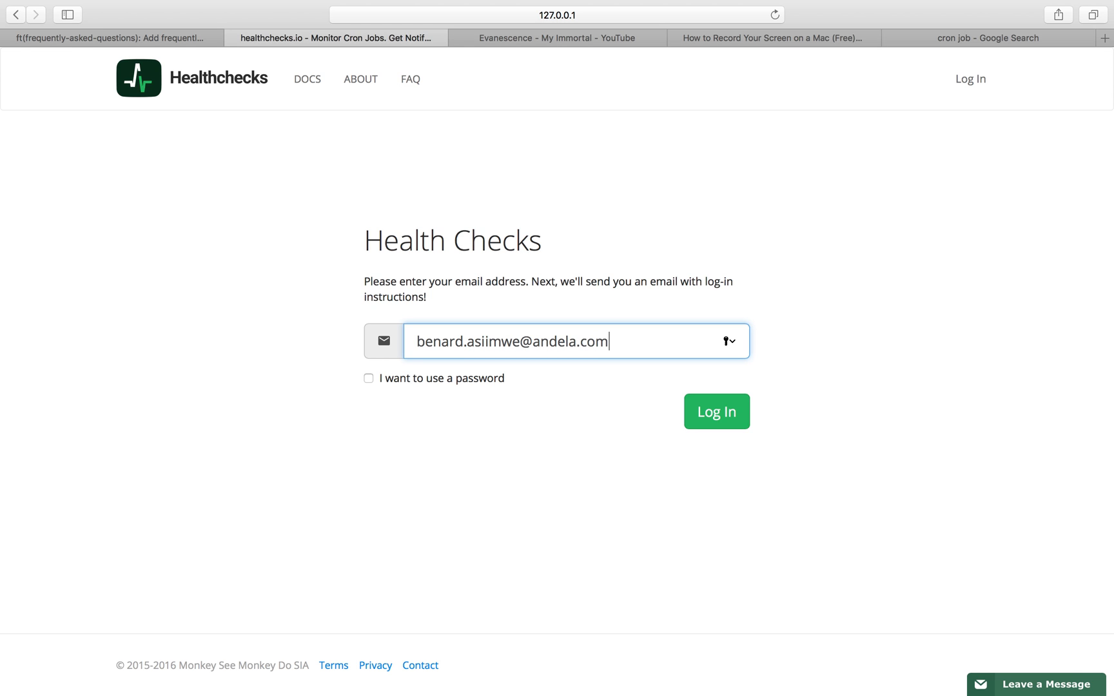
mouse_move(645, 404)
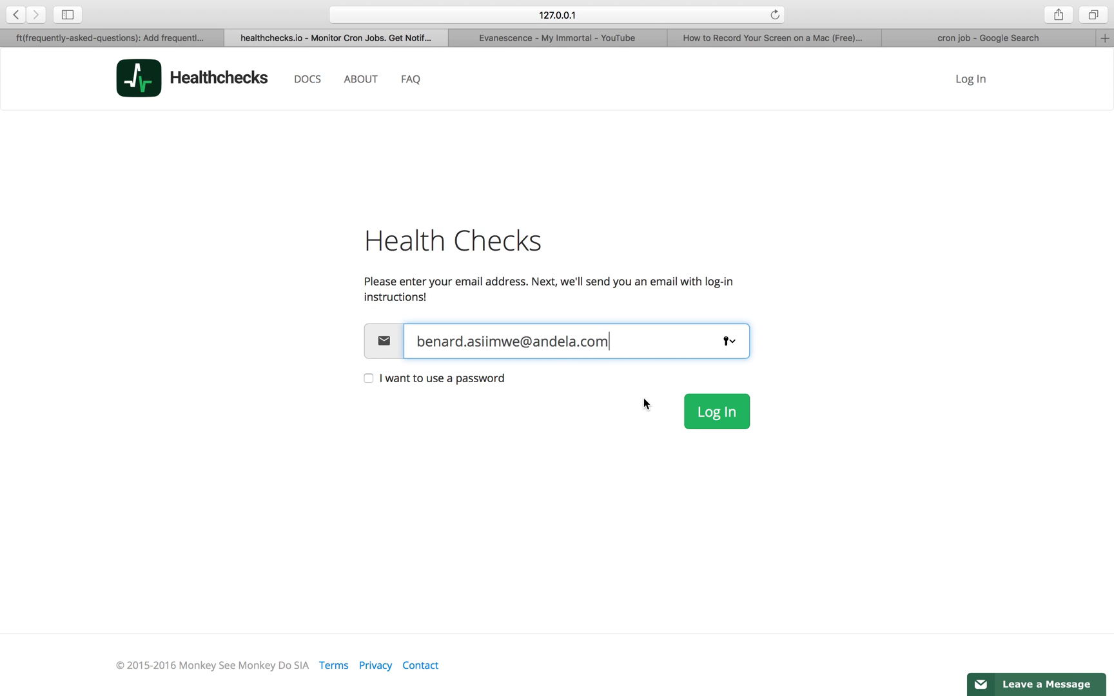
mouse_move(715, 421)
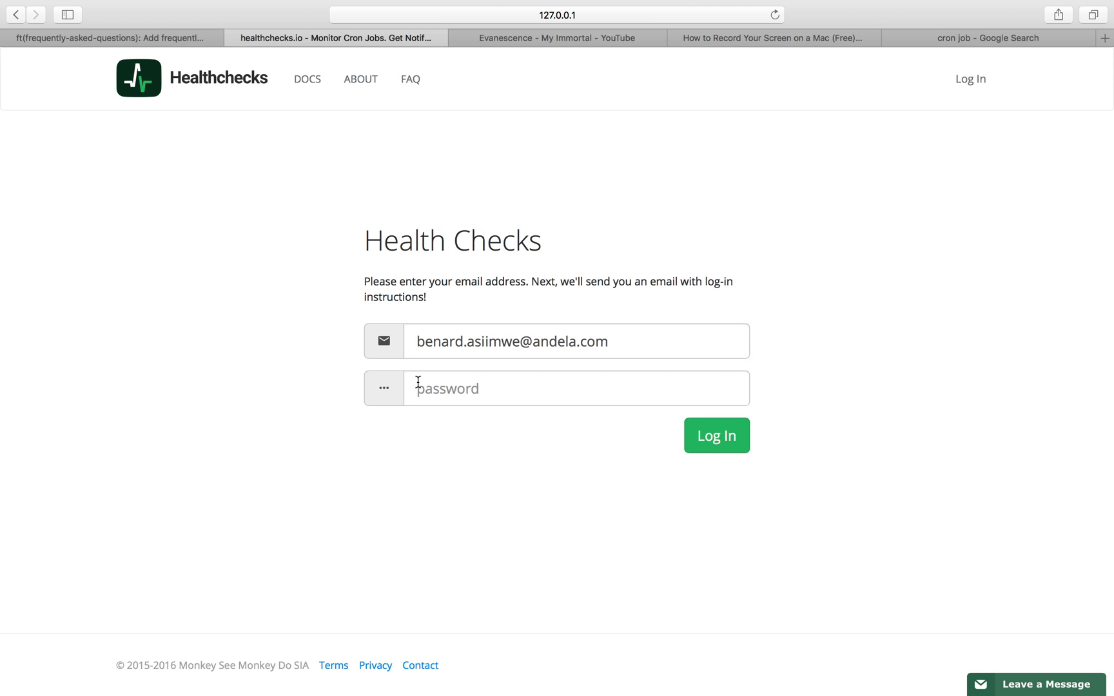
text(••••)
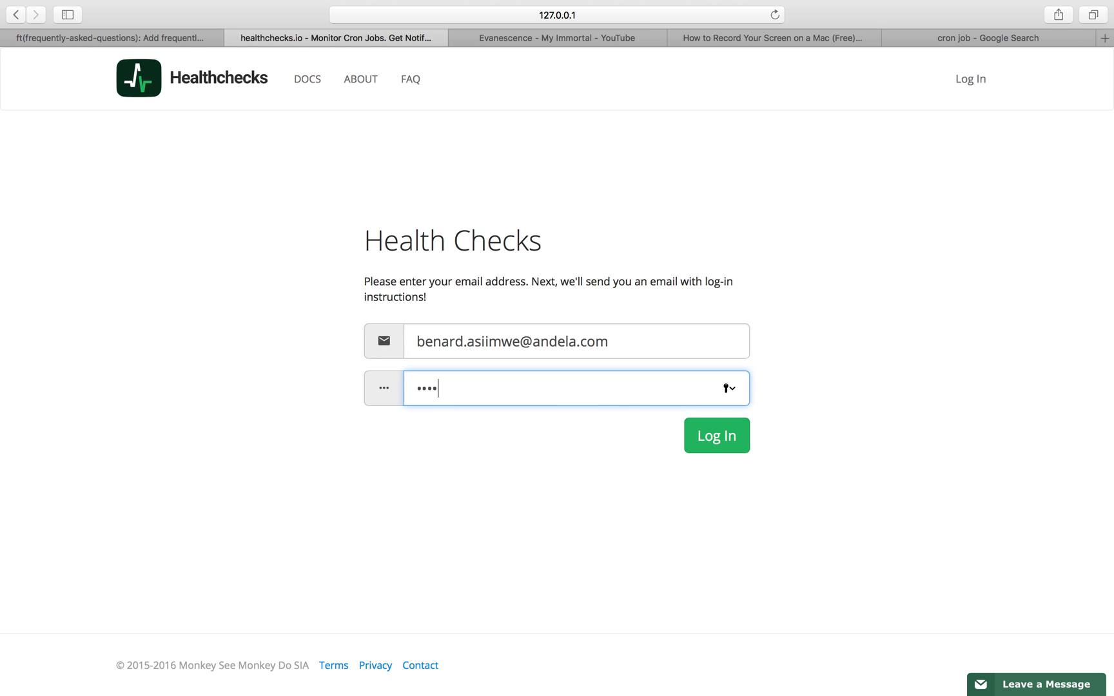
click(716, 436)
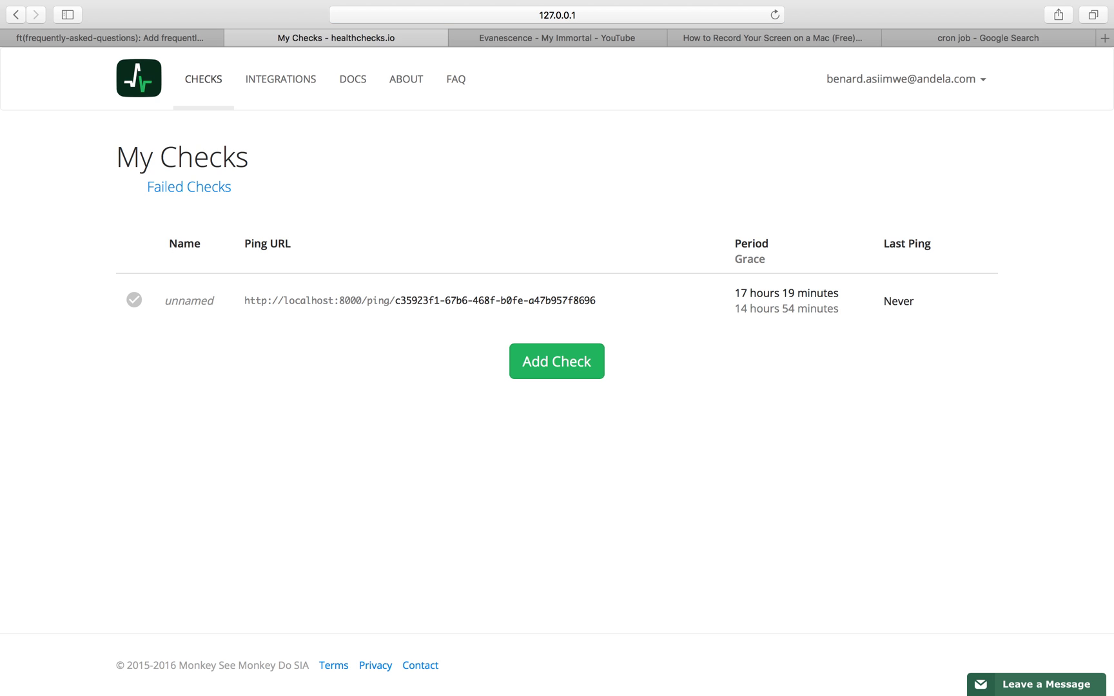
mouse_move(171, 367)
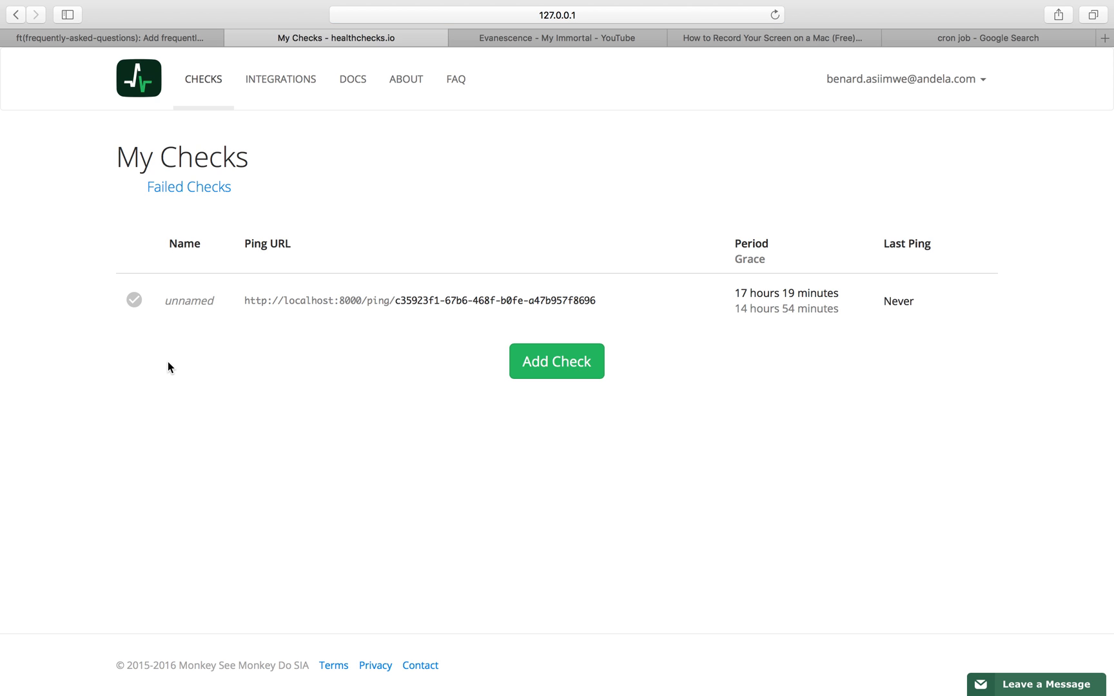
mouse_move(356, 151)
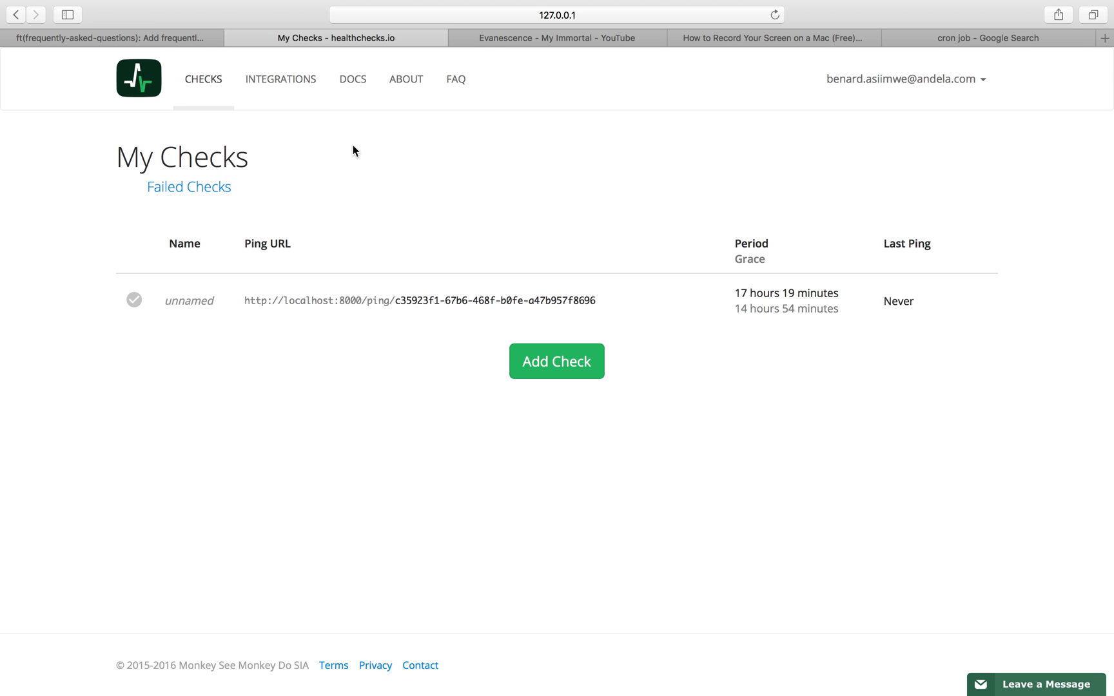
mouse_move(257, 123)
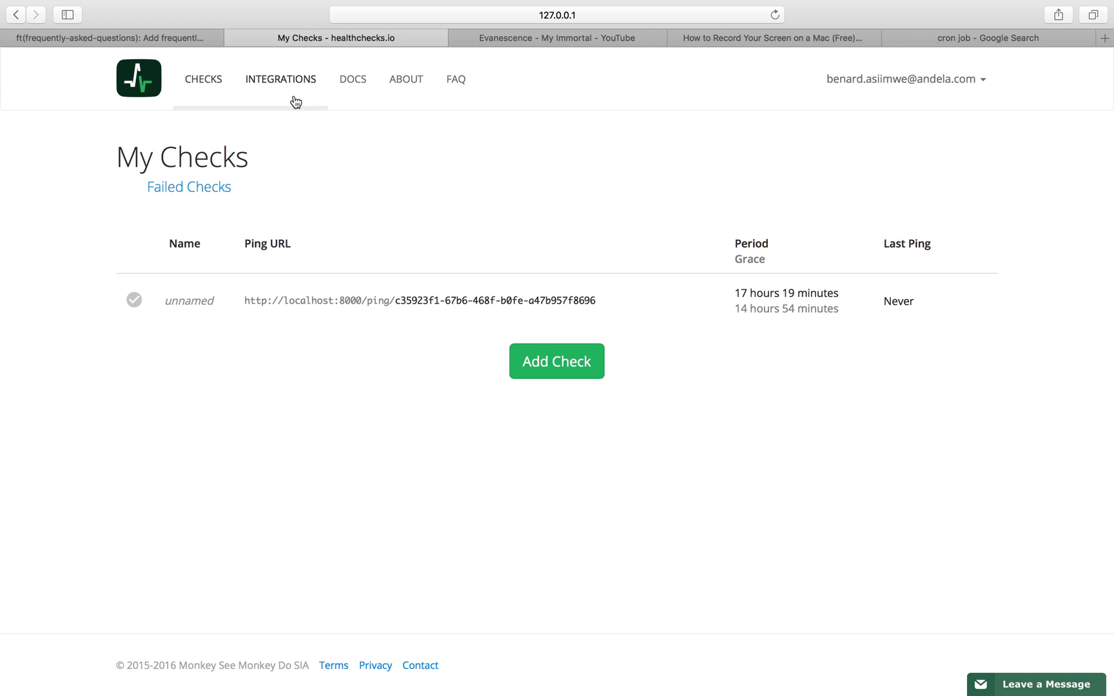
Step: Go to the Integrations page listing Slack, Email, Webhook, PagerDuty and others
click(280, 79)
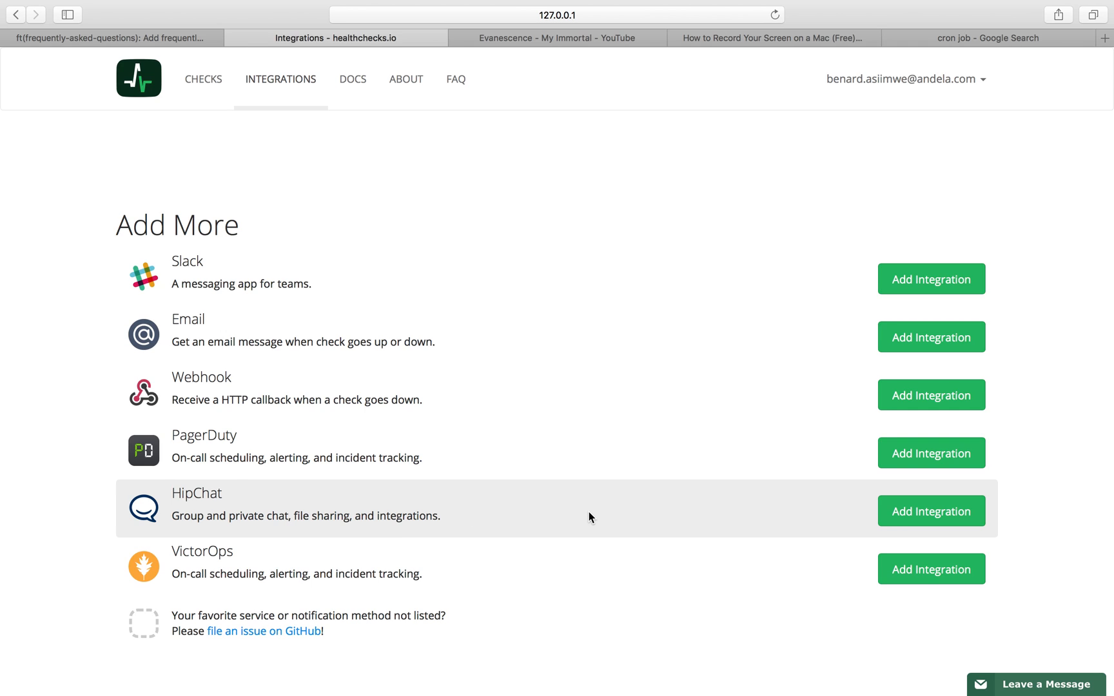
mouse_move(693, 338)
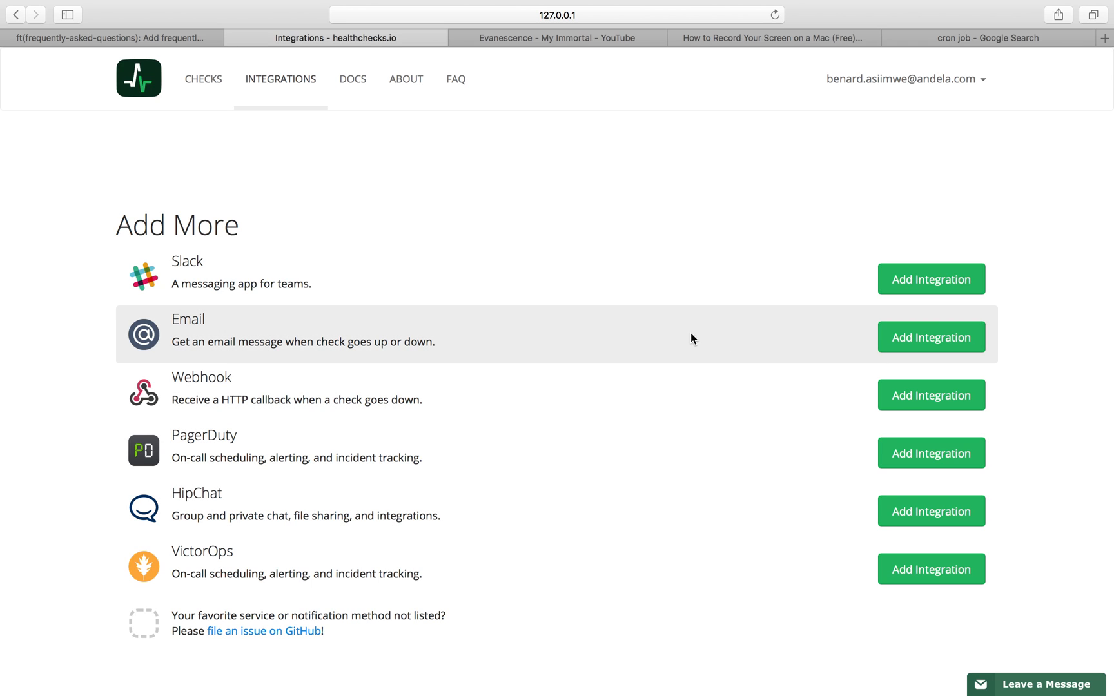
mouse_move(841, 304)
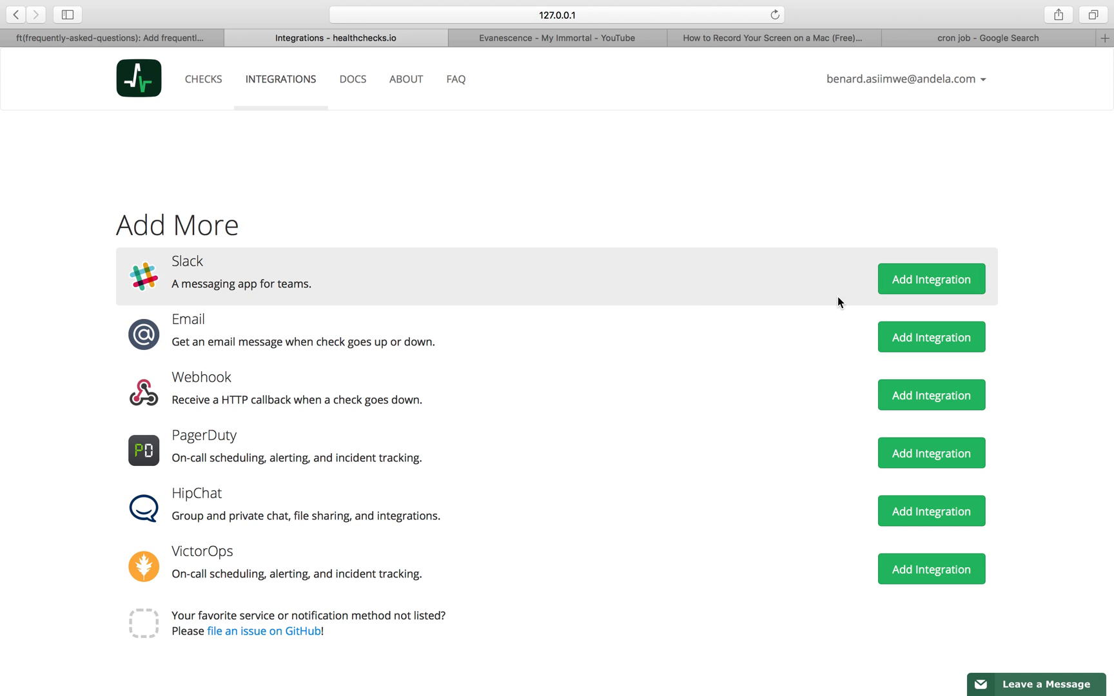
Step: View the Slack integration setup guide, then return to My Checks
click(931, 278)
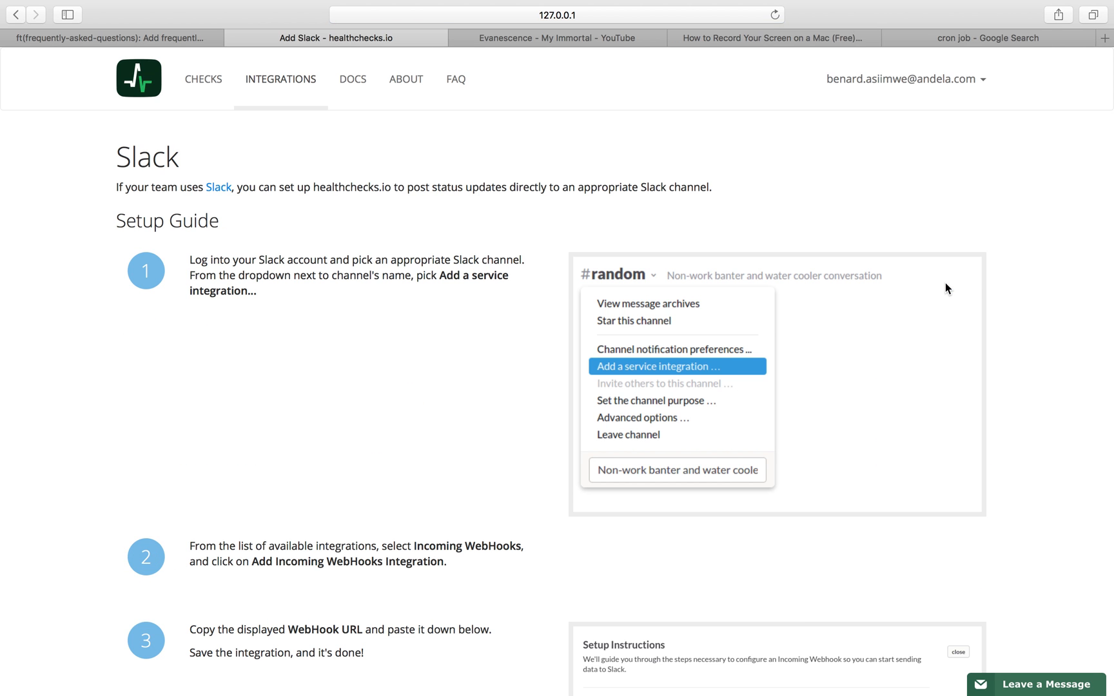
scroll(down, 3)
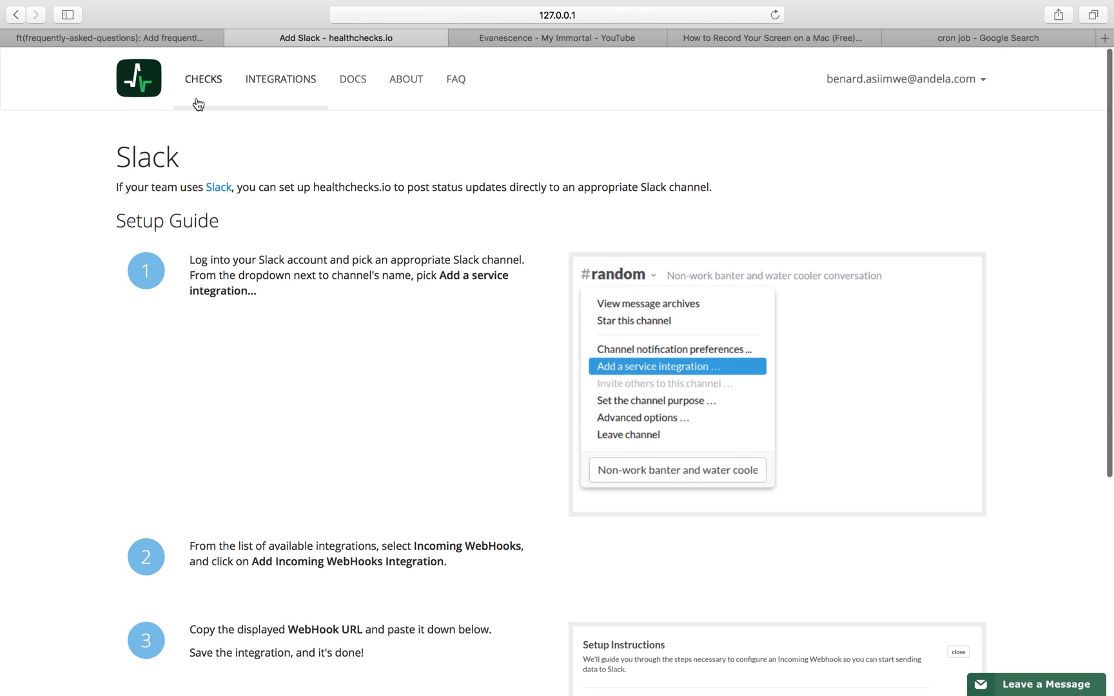
click(203, 79)
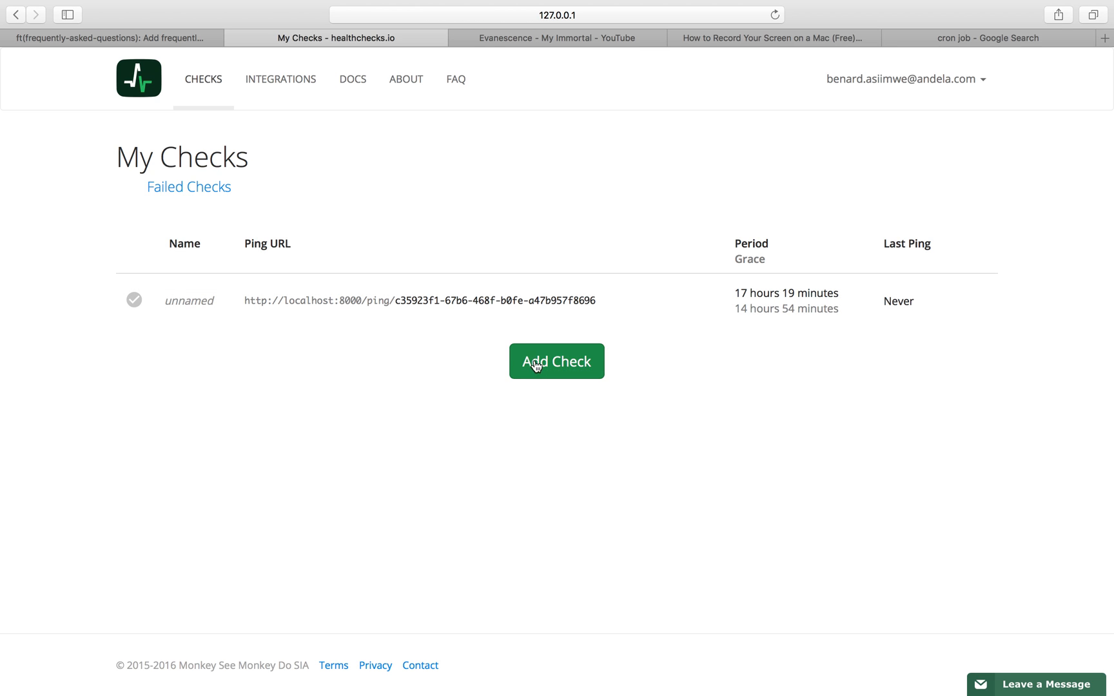
mouse_move(340, 311)
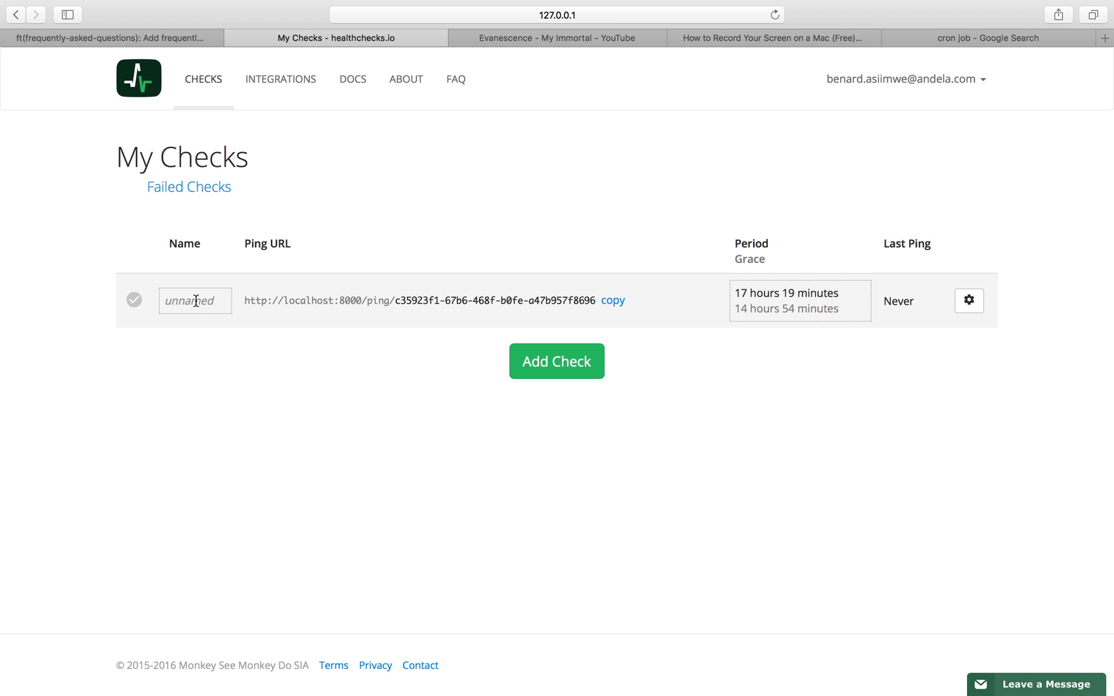
Step: Name the unnamed check 'database-check' and save it
click(195, 301)
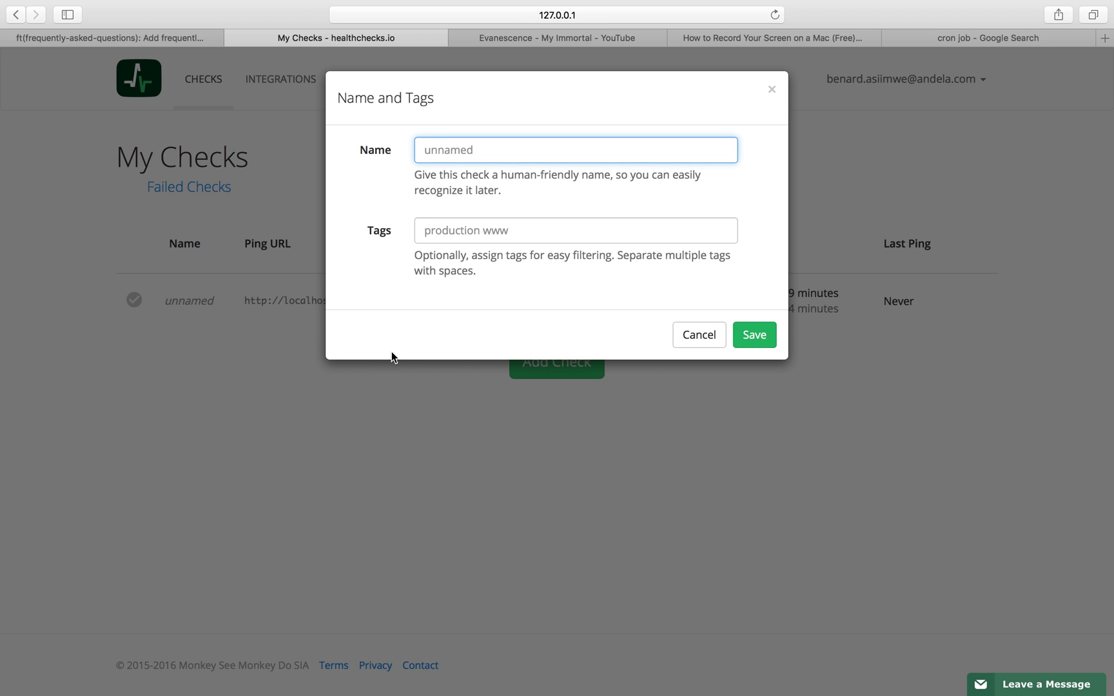
mouse_move(483, 408)
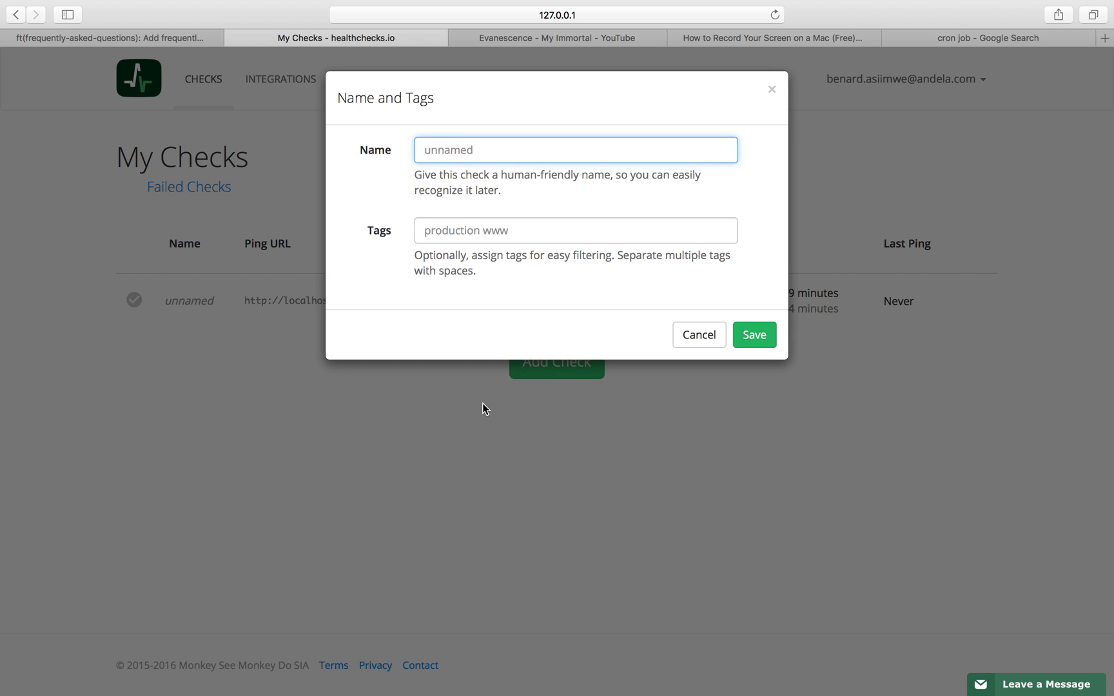
text(d)
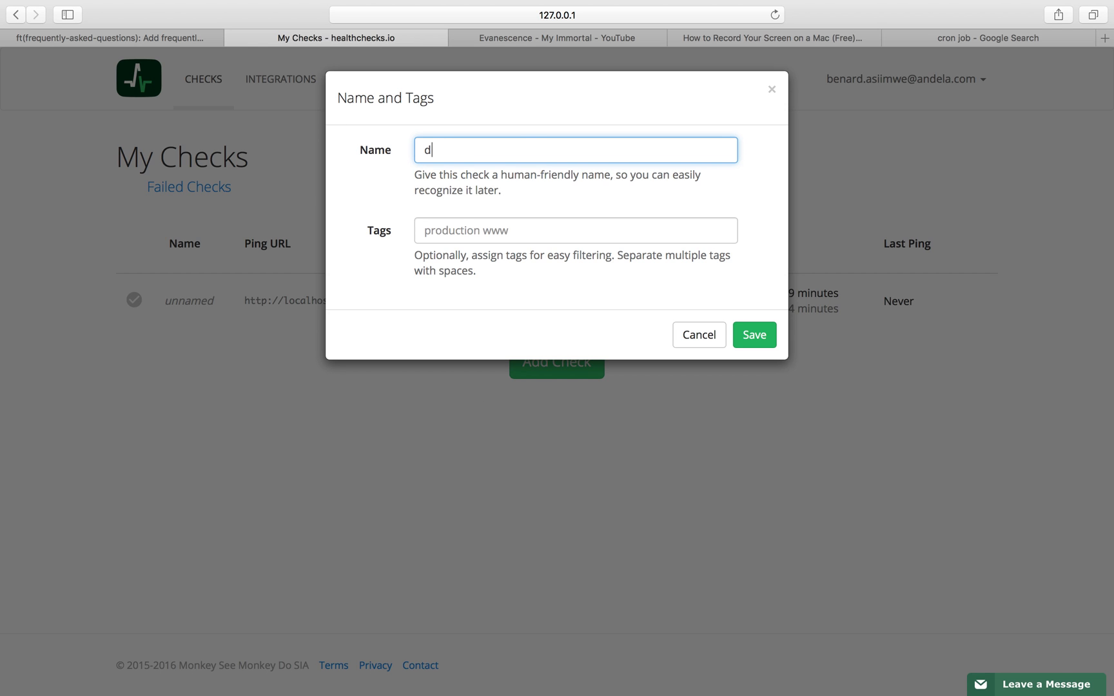
text(atabase)
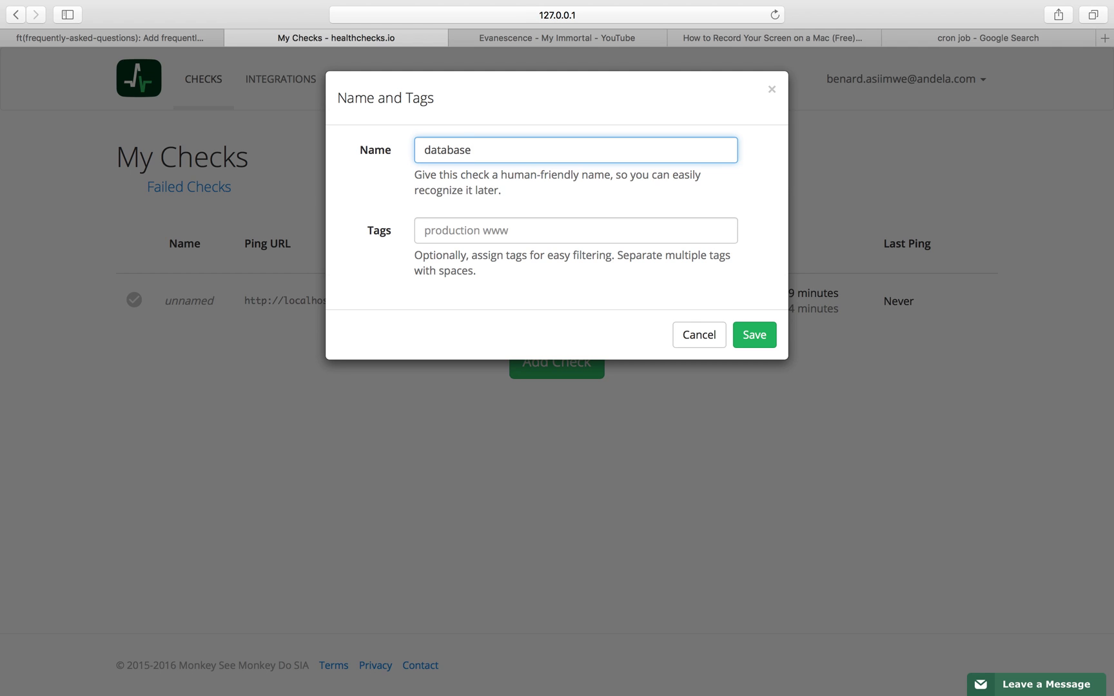
text(-check)
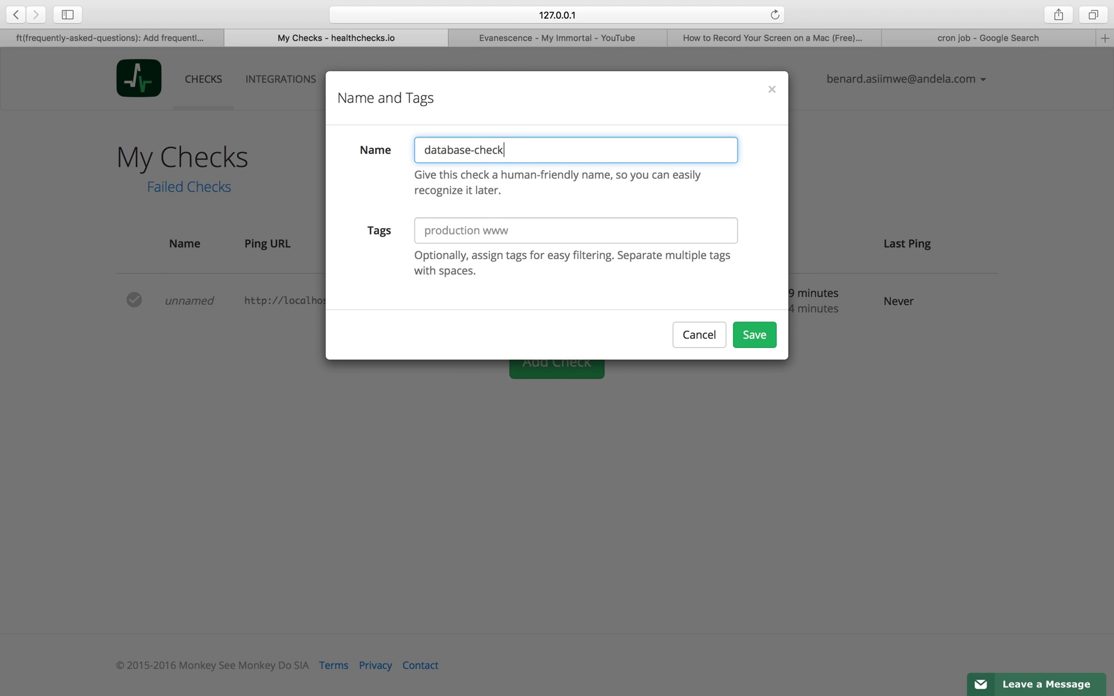
click(754, 335)
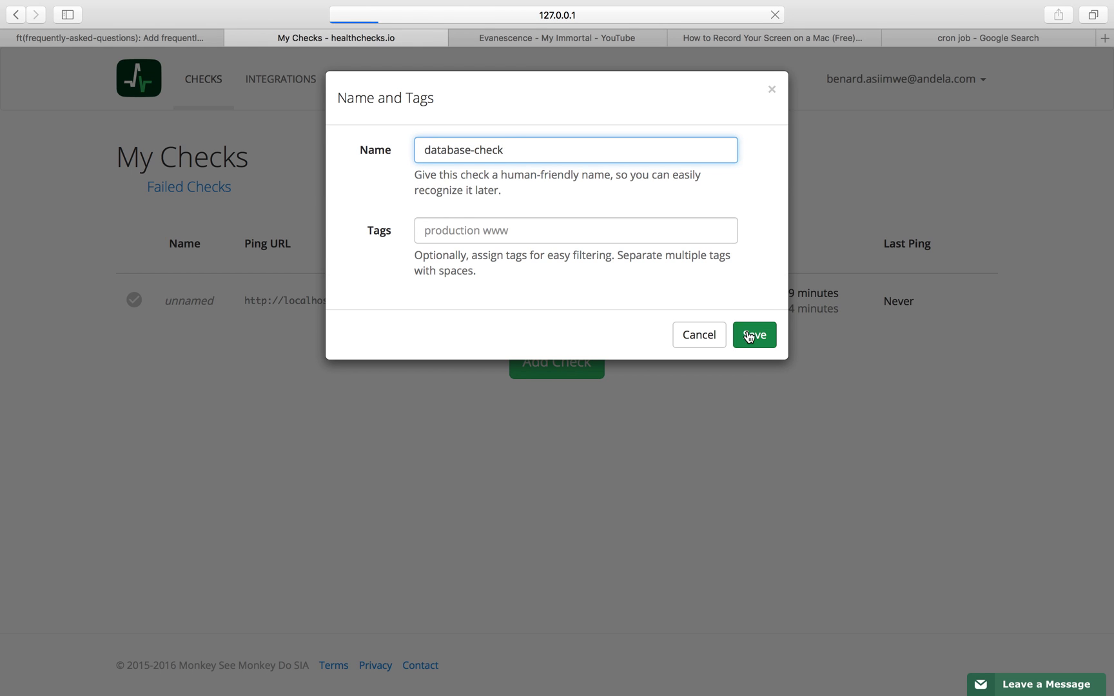
click(755, 336)
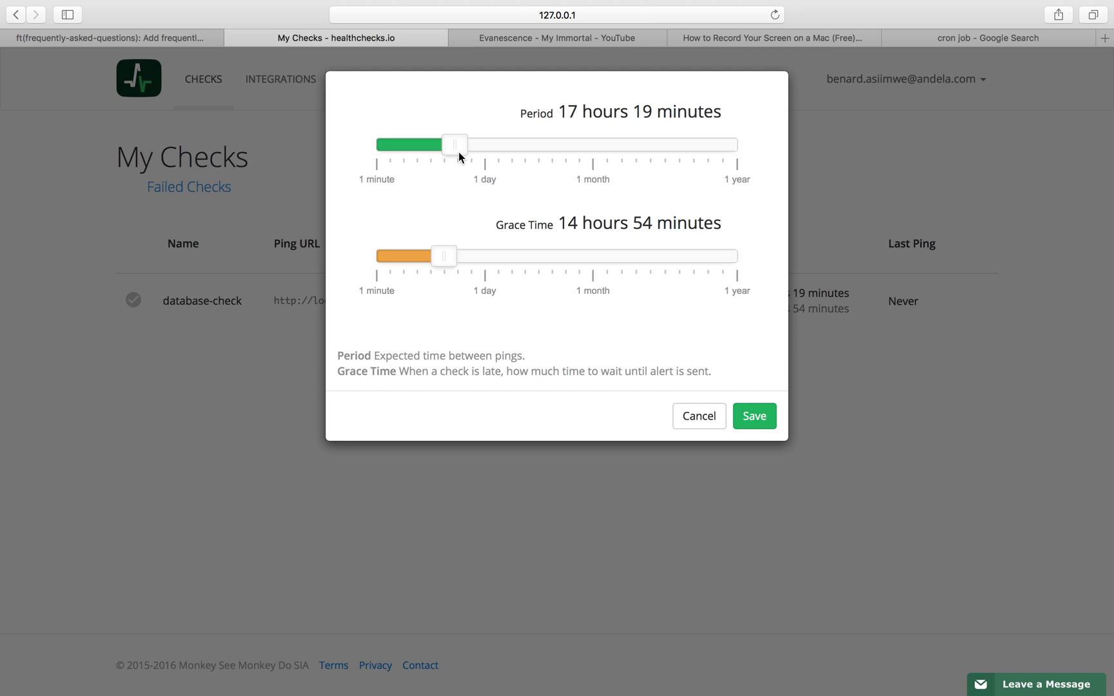
mouse_move(456, 154)
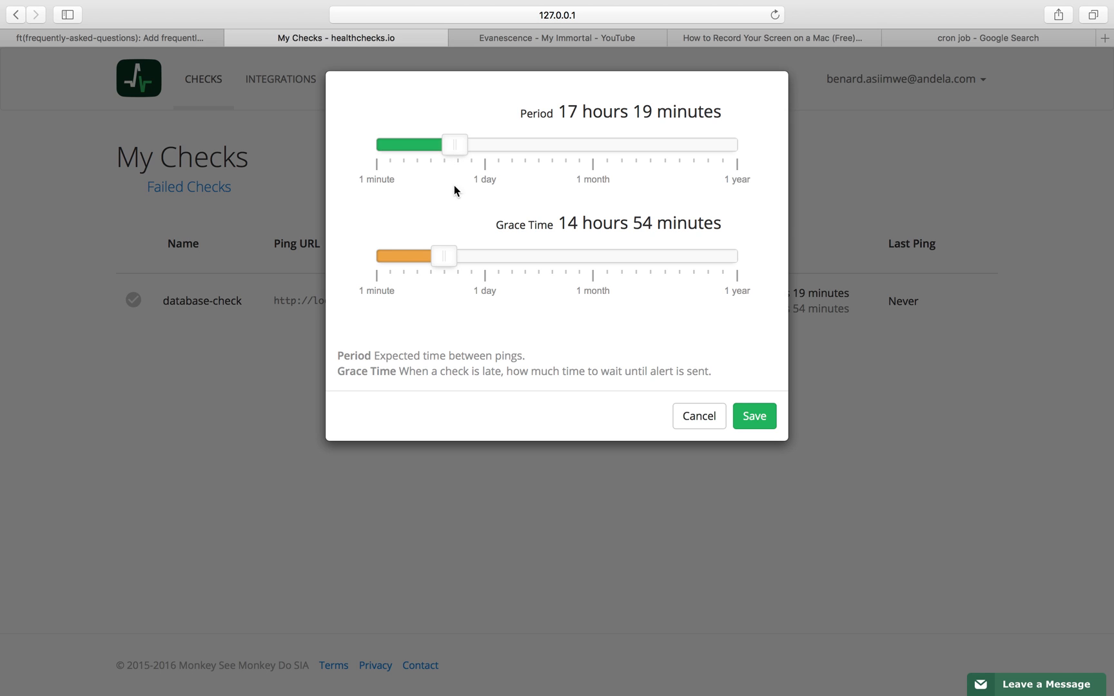
mouse_move(454, 262)
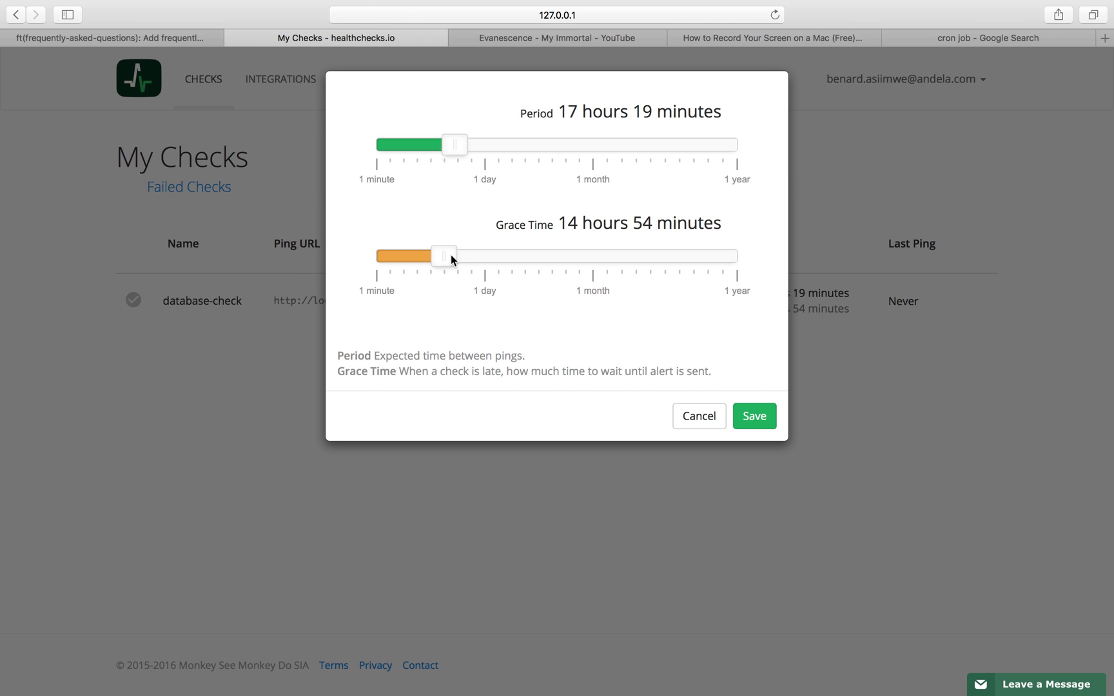
mouse_move(631, 408)
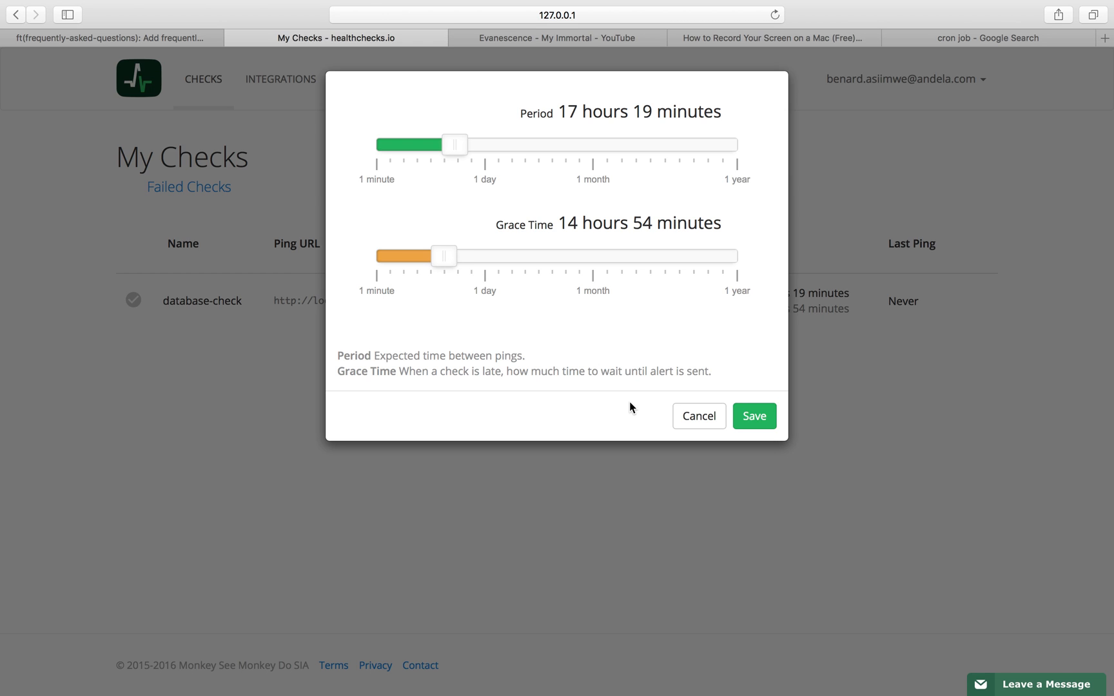
mouse_move(447, 257)
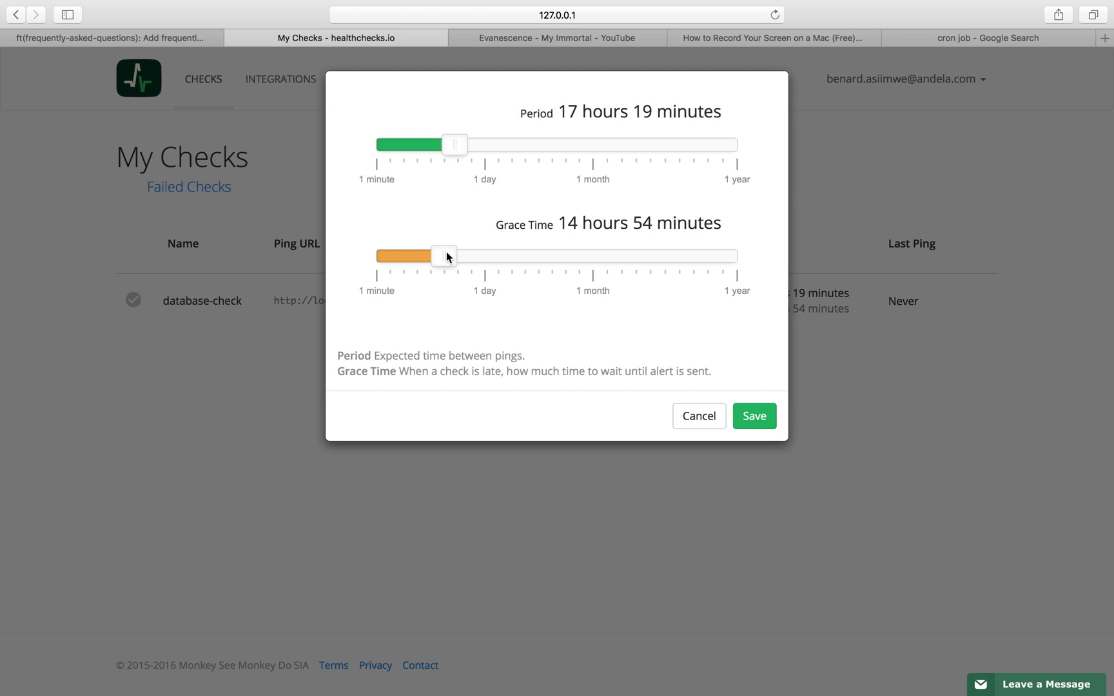
Step: Set grace time to 3 months and period to 10 hours 38 minutes, then save
drag(443, 255, 617, 256)
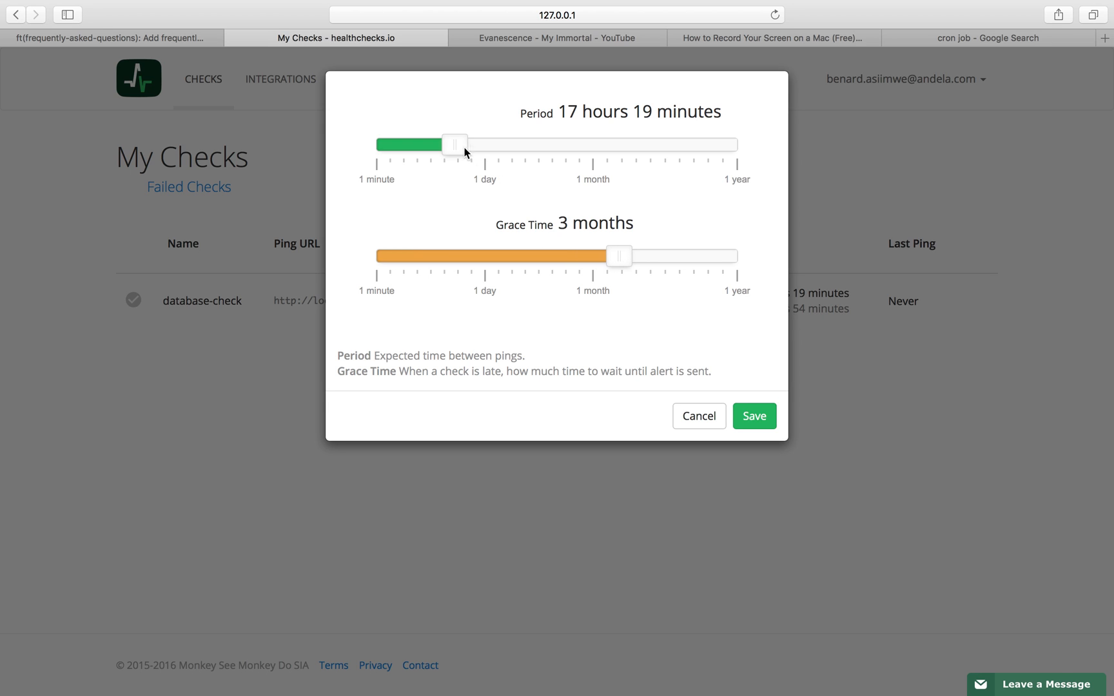
drag(454, 145, 424, 145)
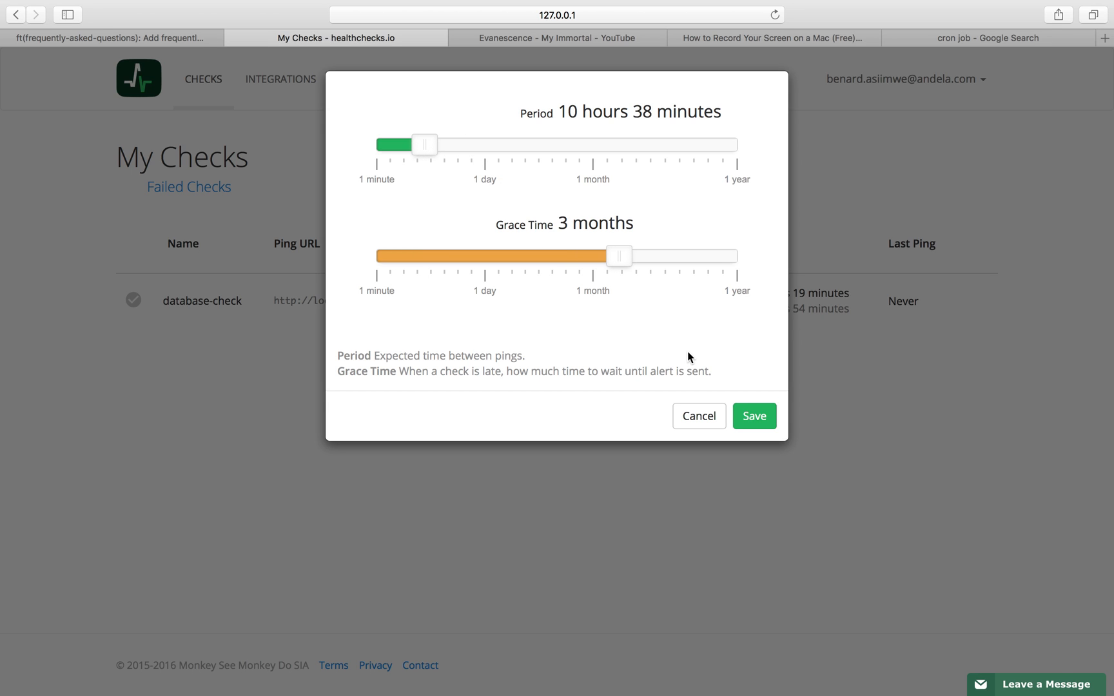
click(753, 415)
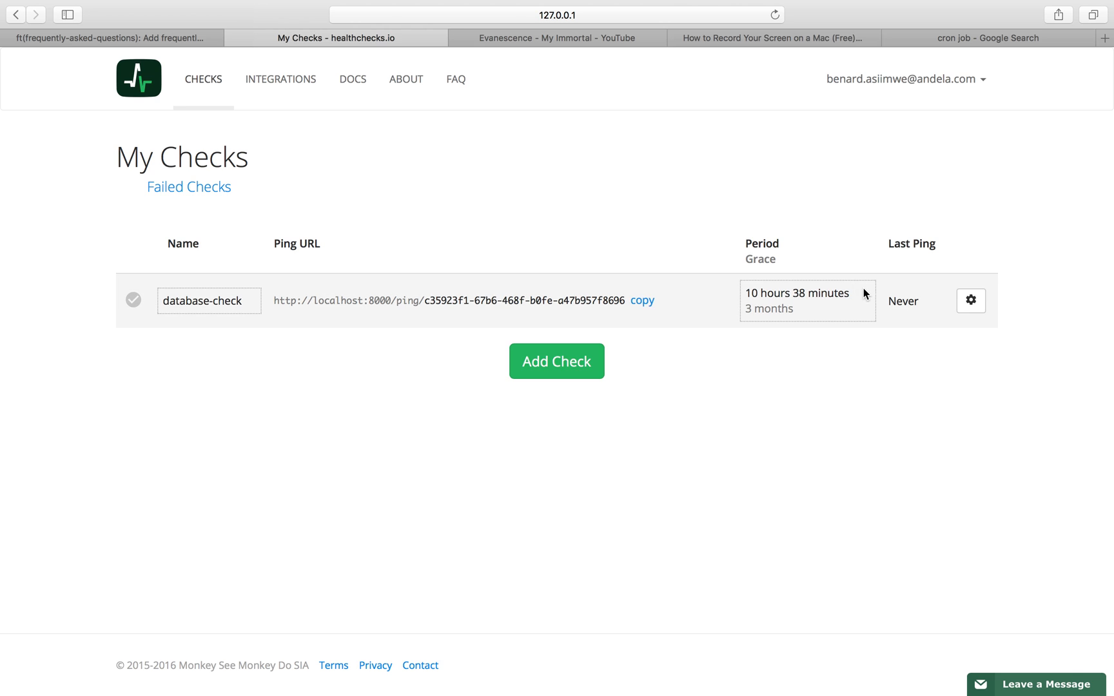
mouse_move(971, 301)
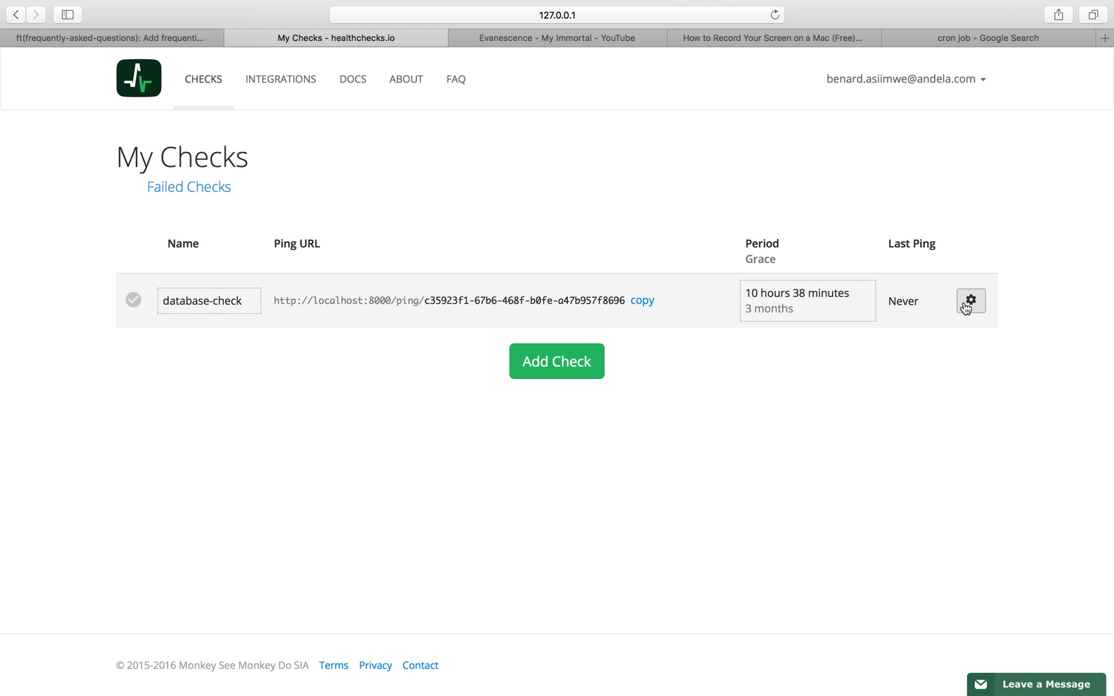
mouse_move(946, 307)
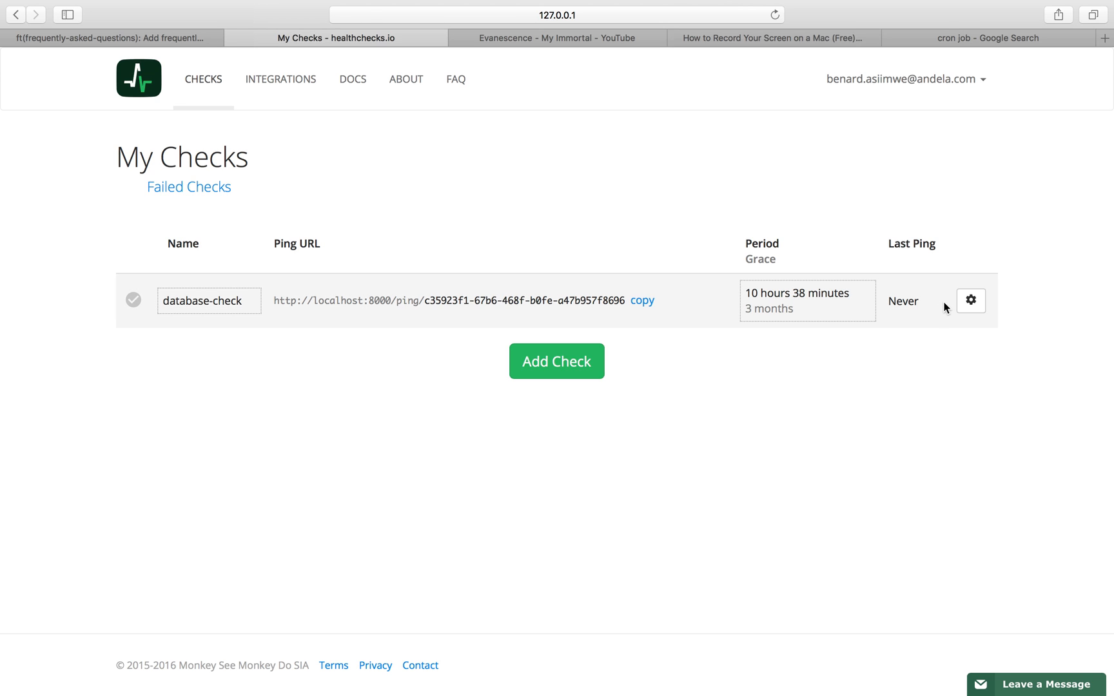
Step: Show database-check's options menu with Pause Monitoring, Log, Usage Examples and Remove
click(971, 300)
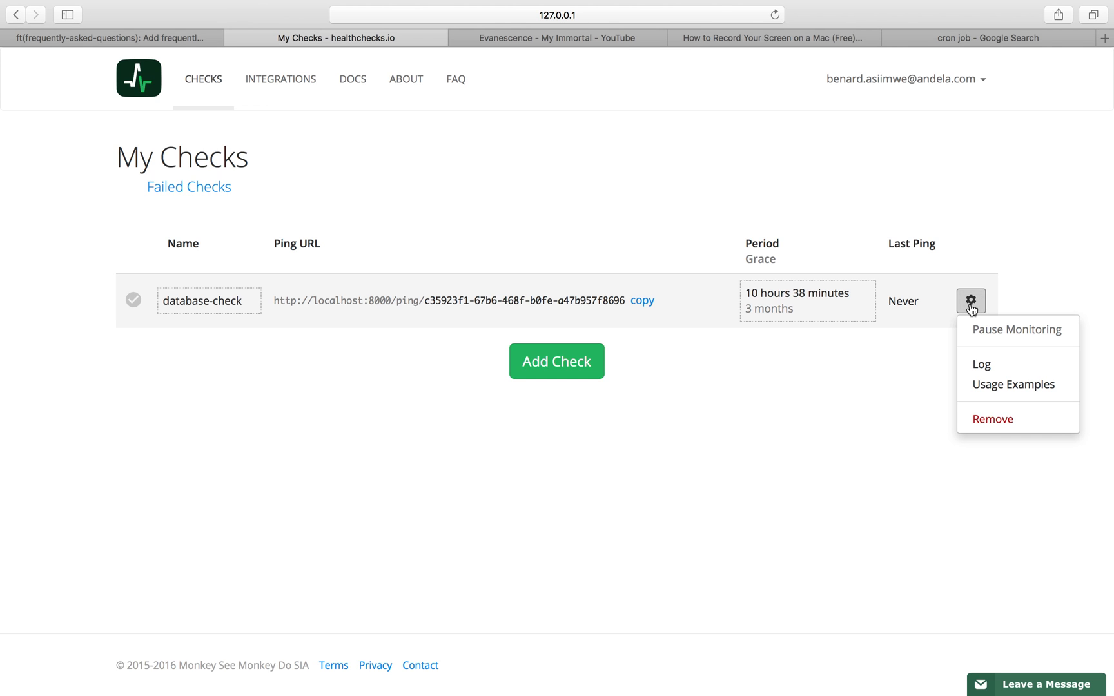